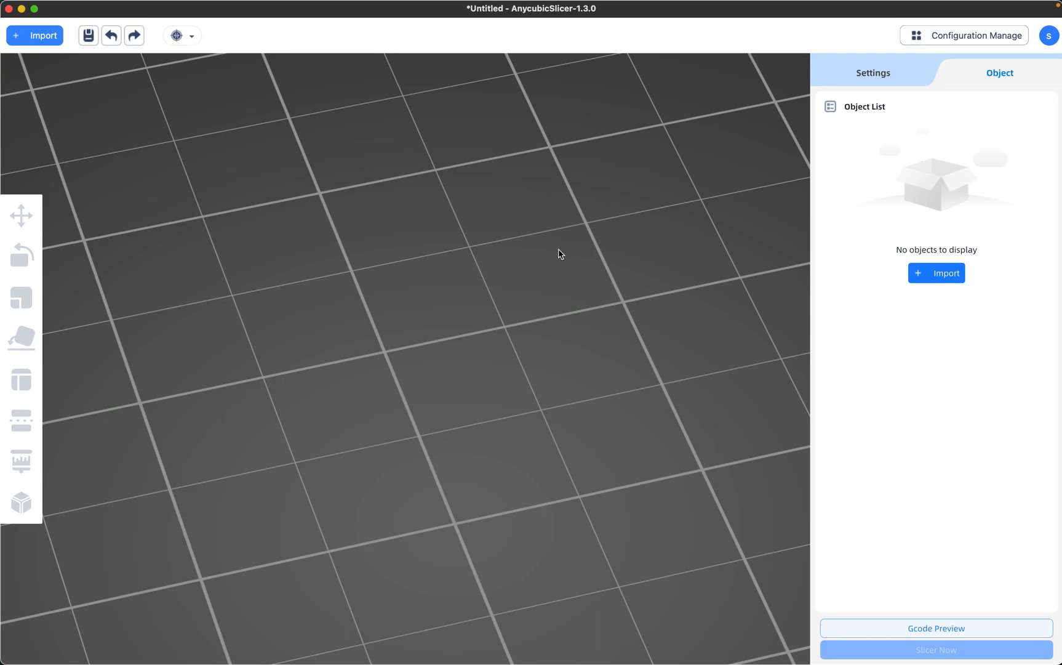
mouse_move(569, 61)
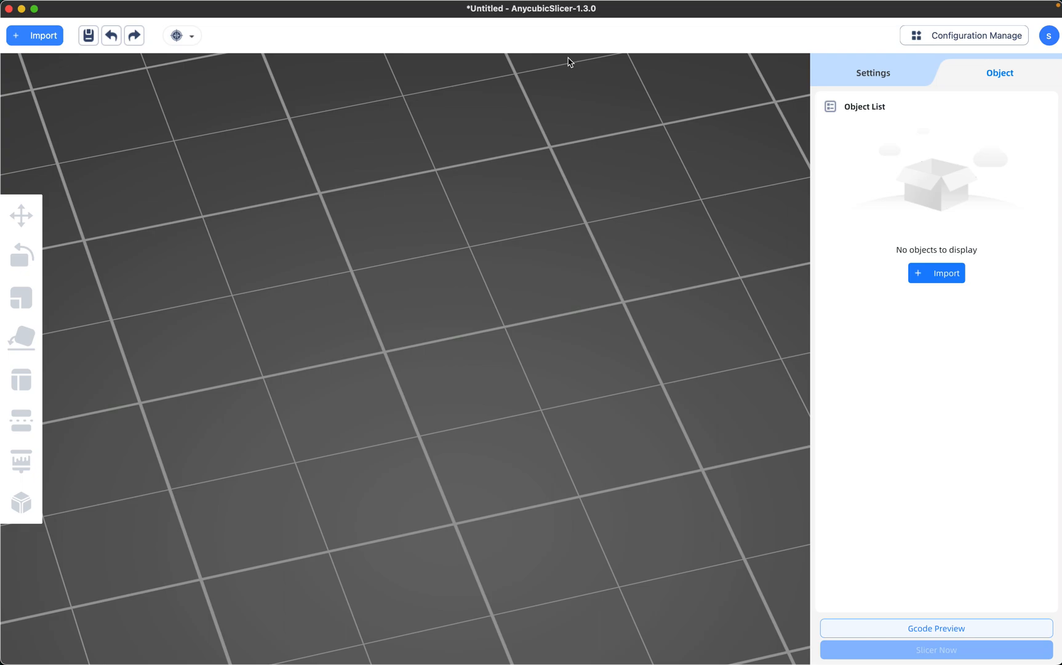
mouse_move(711, 91)
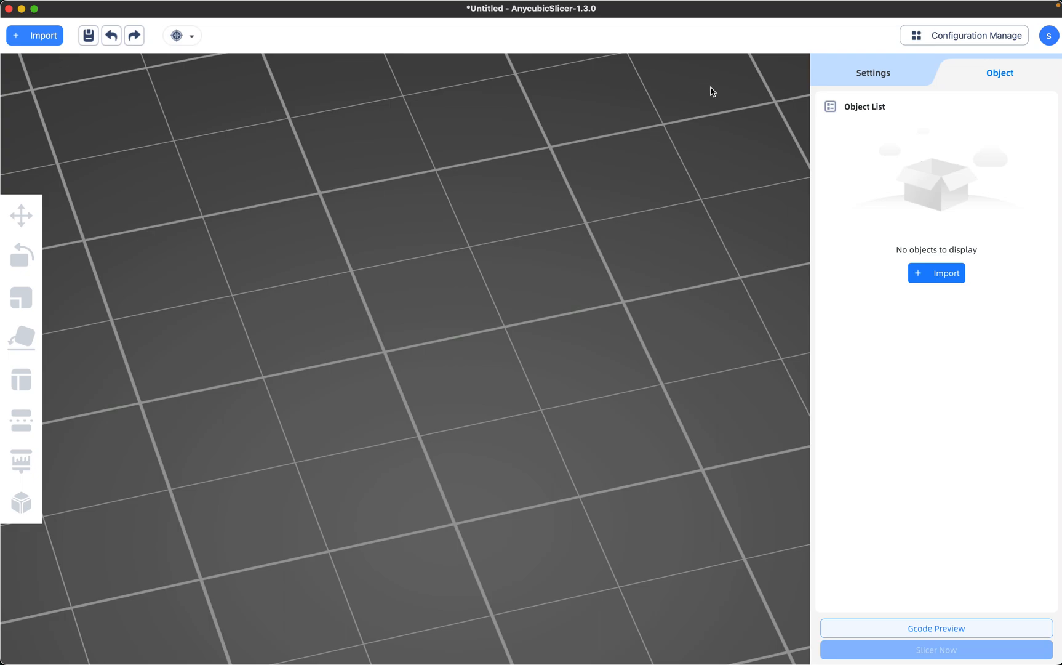
mouse_move(840, 102)
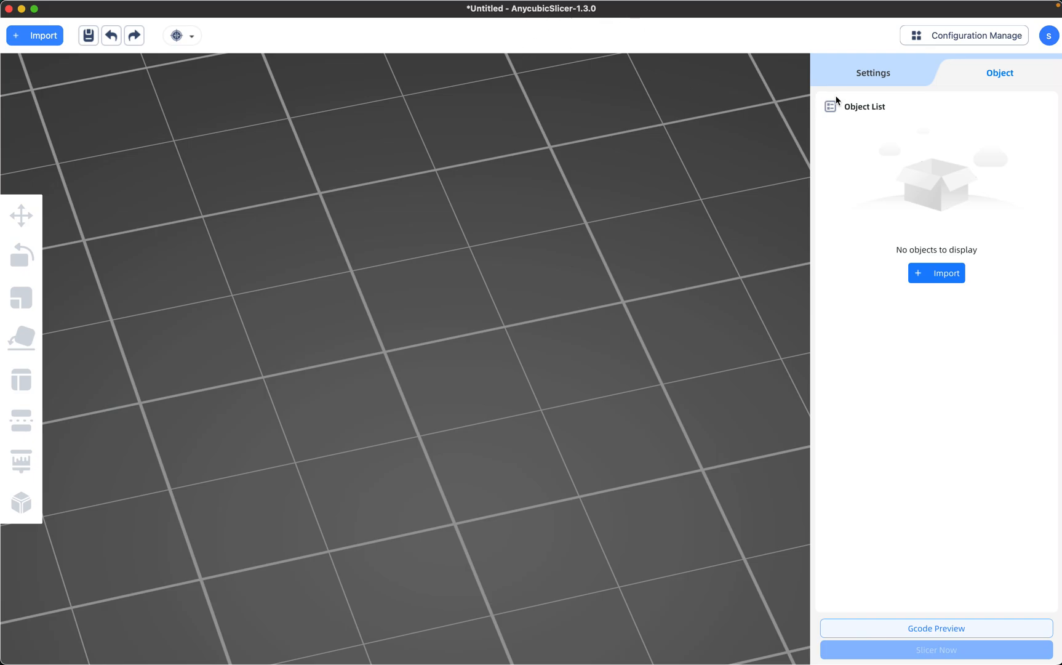
Step: Show the Kobra 2 MAX printer's custom Start G-code in Configuration Manage
click(873, 72)
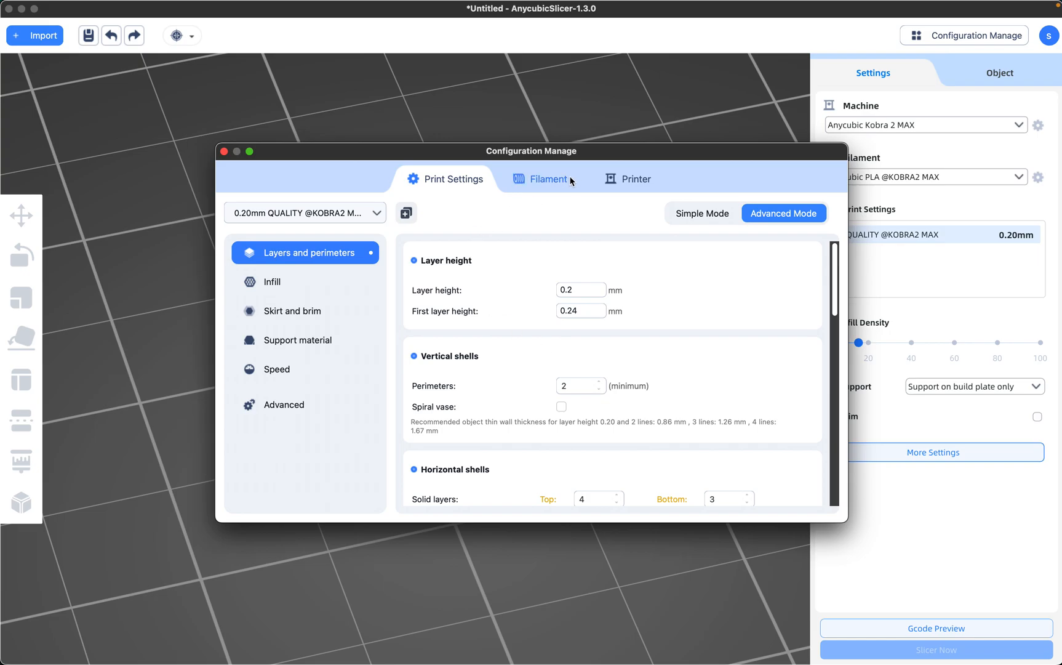
click(636, 179)
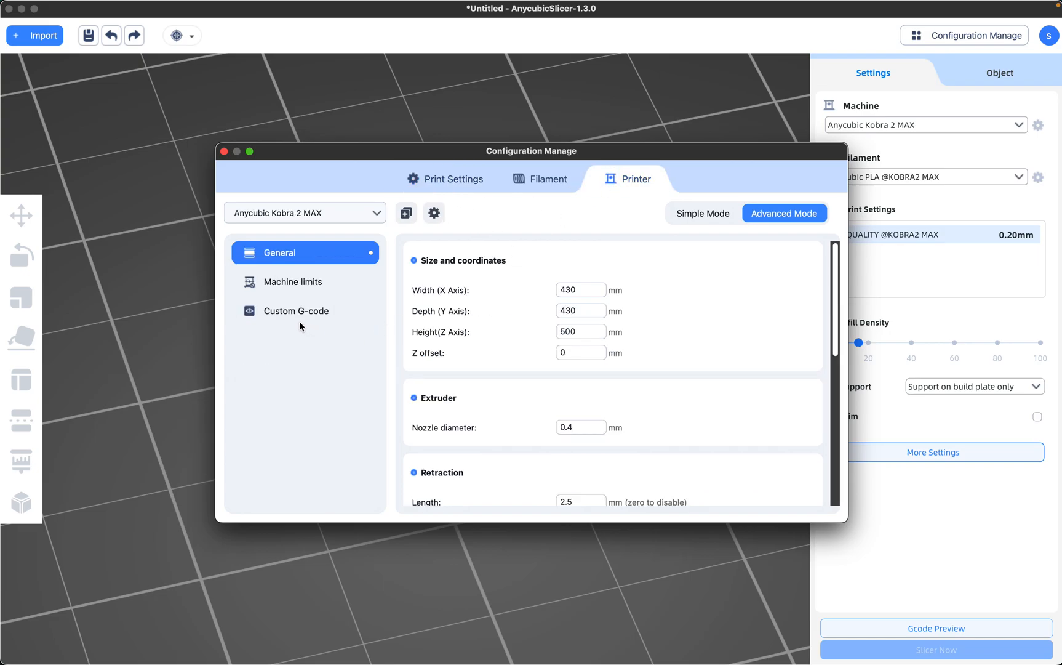
click(296, 311)
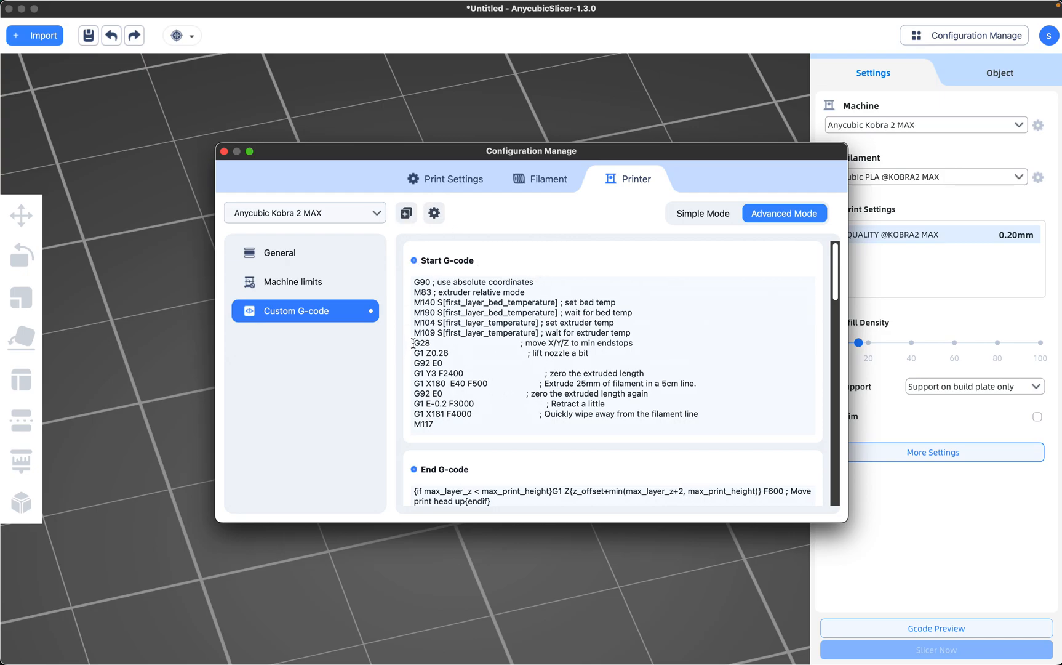
Step: Select the G28 homing line, then place the cursor after the G1 Z0.28 nozzle-lift line
triple_click(517, 343)
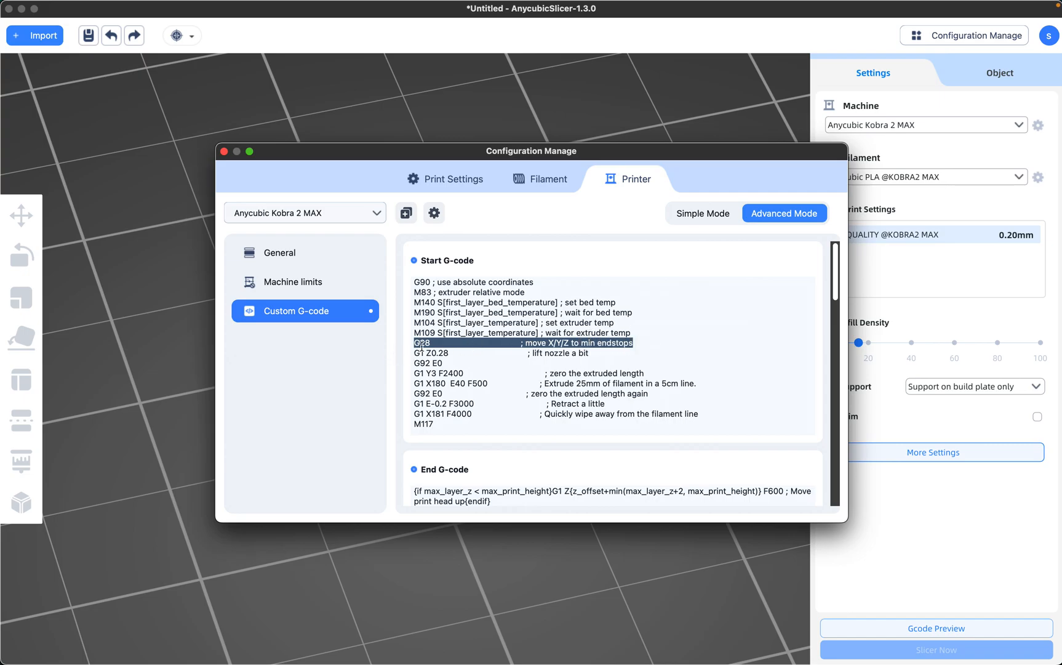
mouse_move(429, 344)
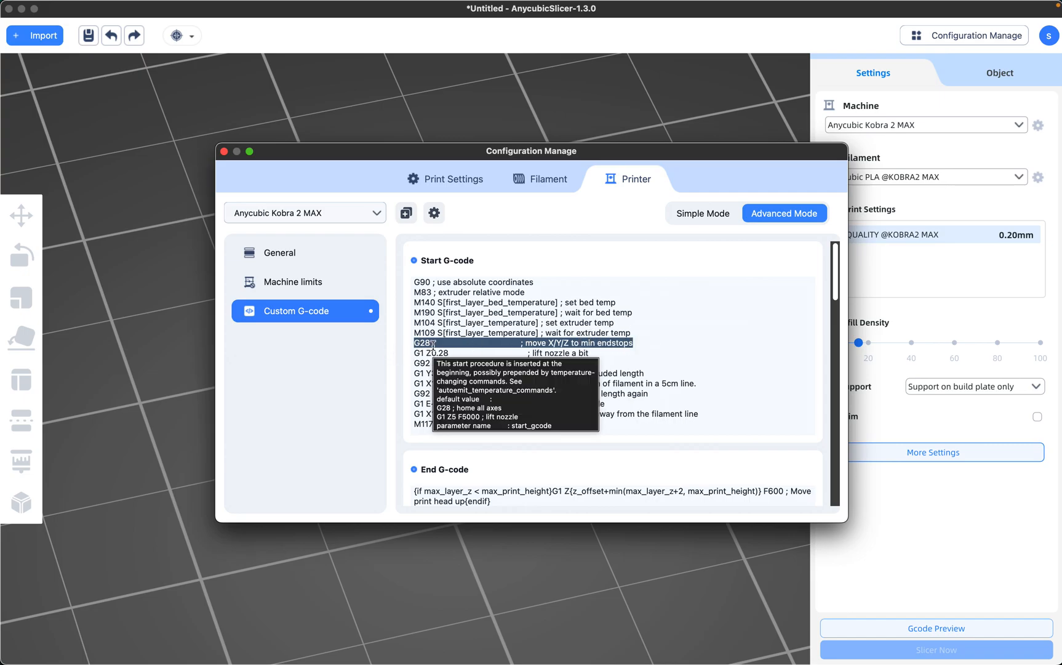
mouse_move(641, 348)
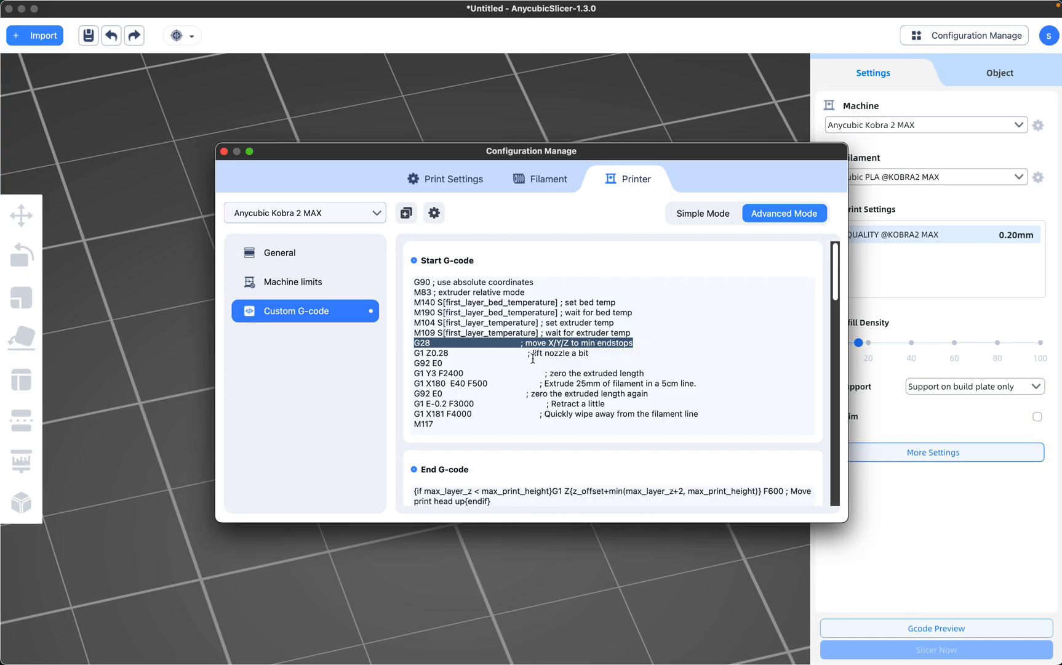
double_click(431, 352)
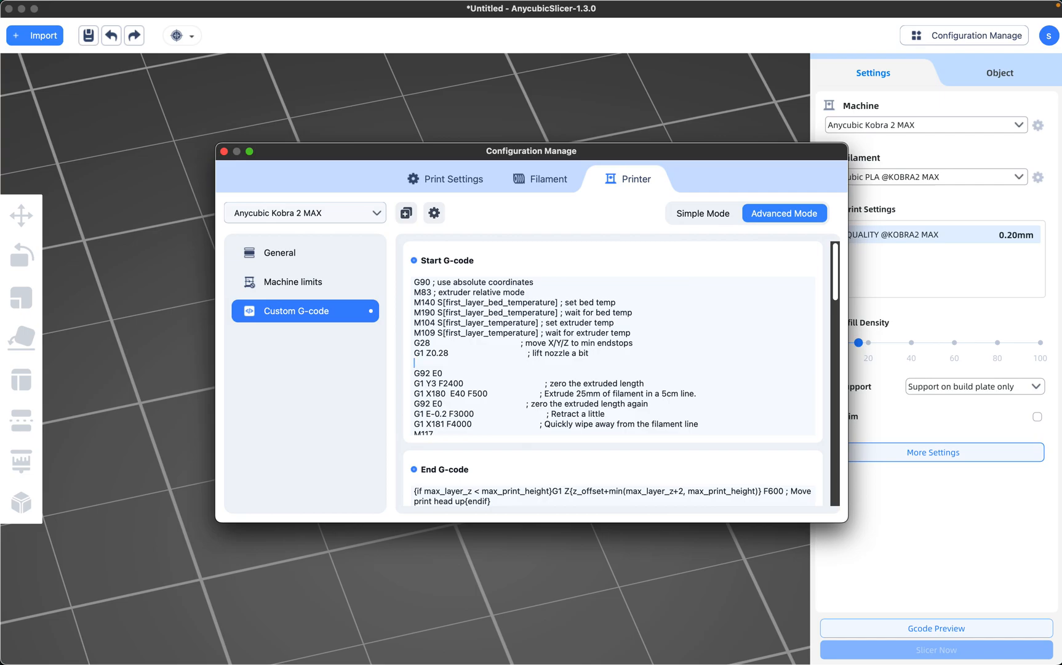
Step: Enter BED_MESH_CALIBRATE on the new line after the nozzle lift
text(BED_MESH_CALIBRATE)
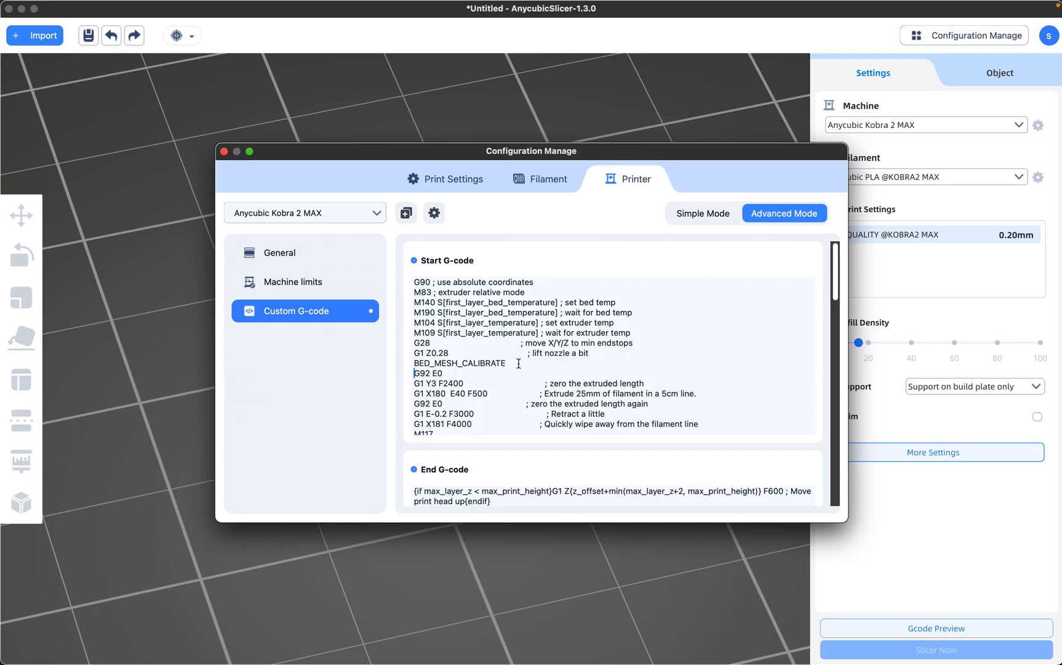
click(506, 364)
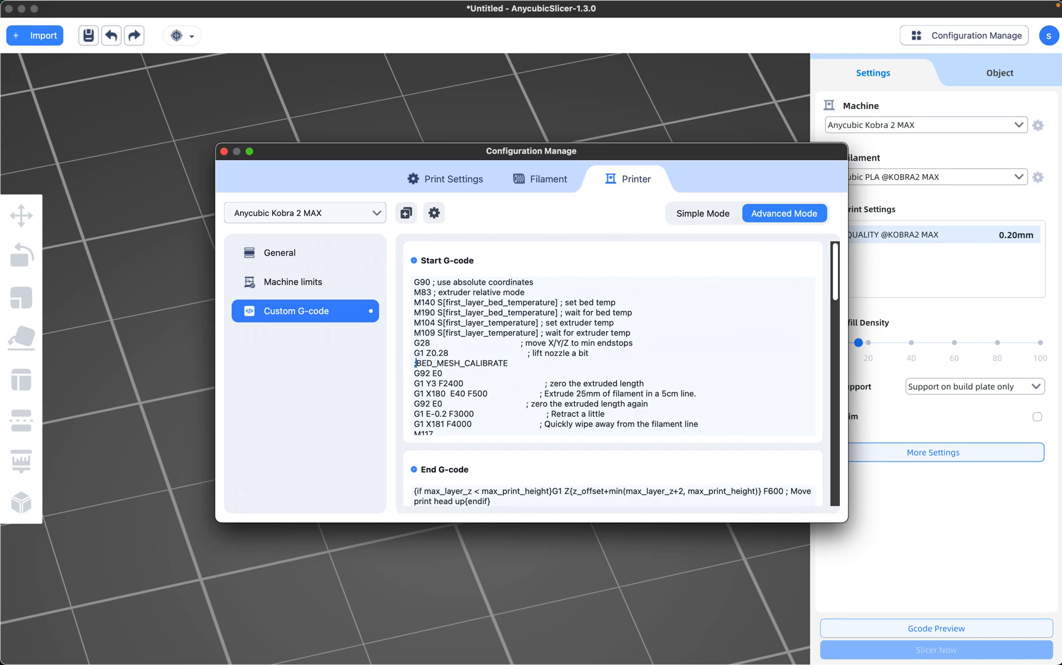
mouse_move(533, 373)
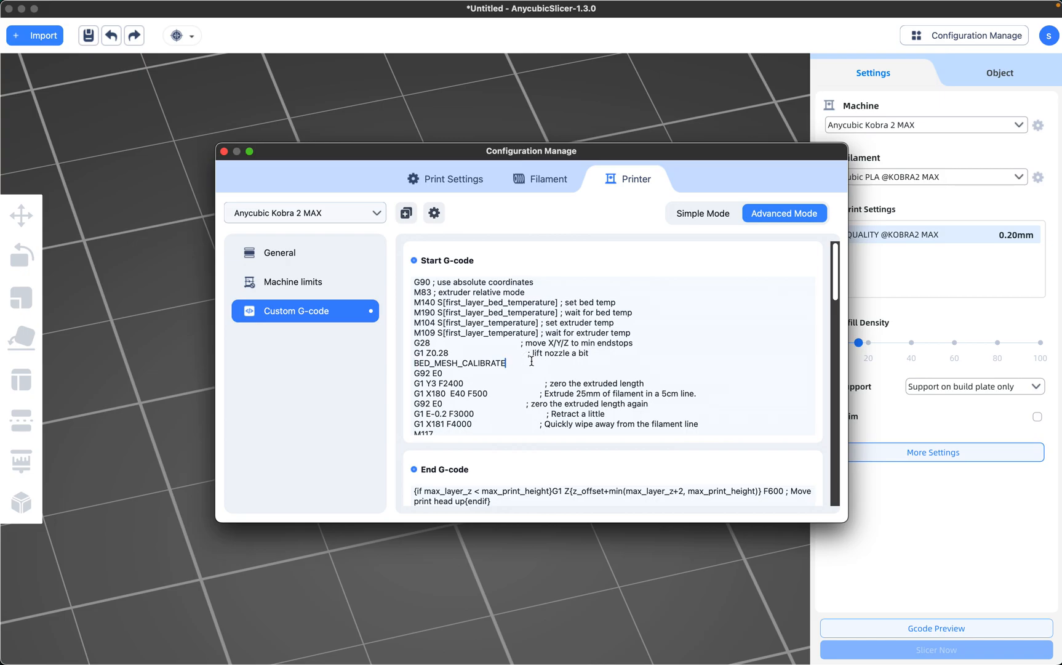
Step: Type an '; auto' comment after BED_MESH_CALIBRATE
text(.)
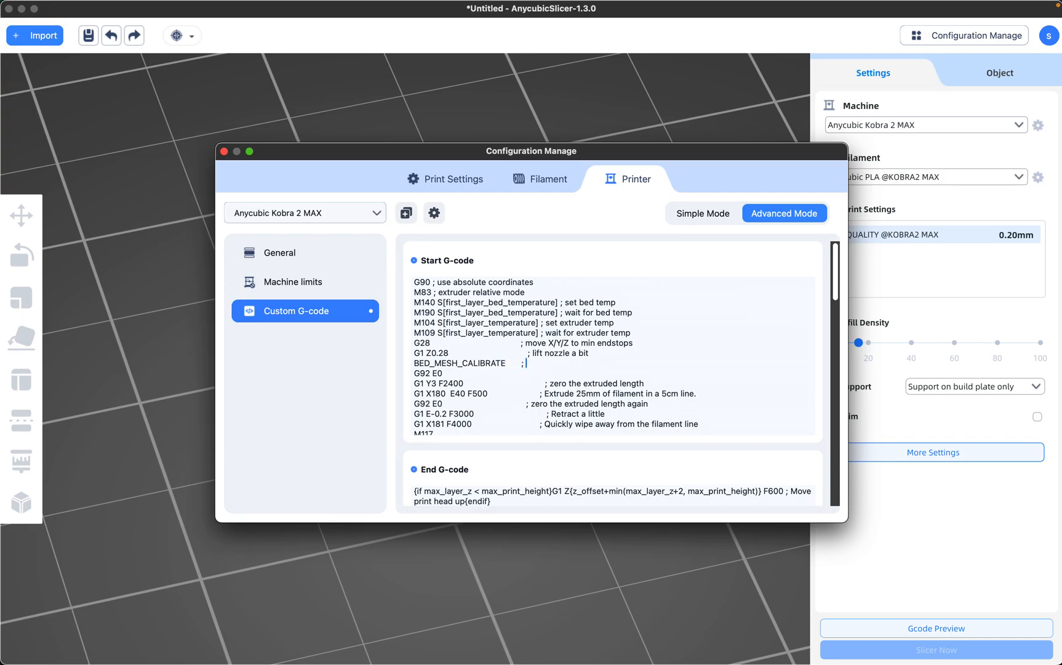
text(auto)
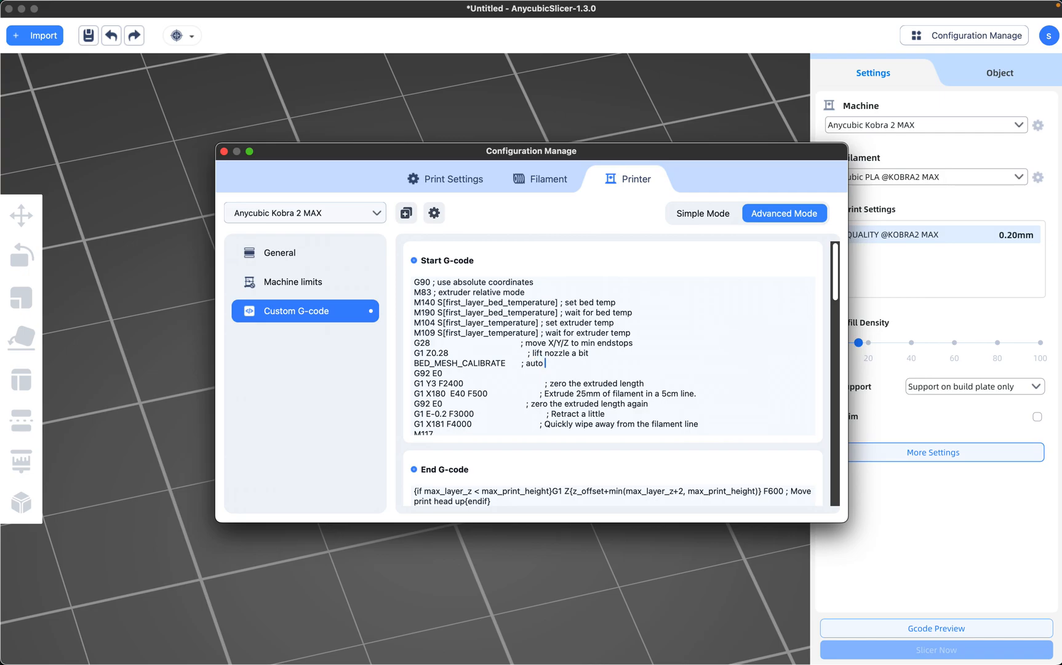